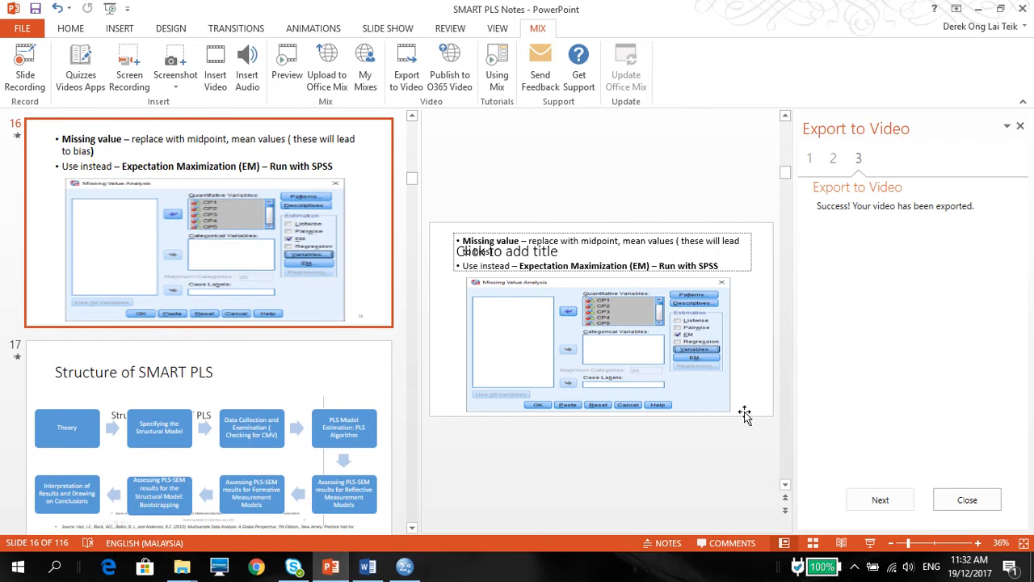
Step: Switch from PowerPoint to the ADOPT dataset in SPSS
{"action": "left_click", "coordinate": [405, 566]}
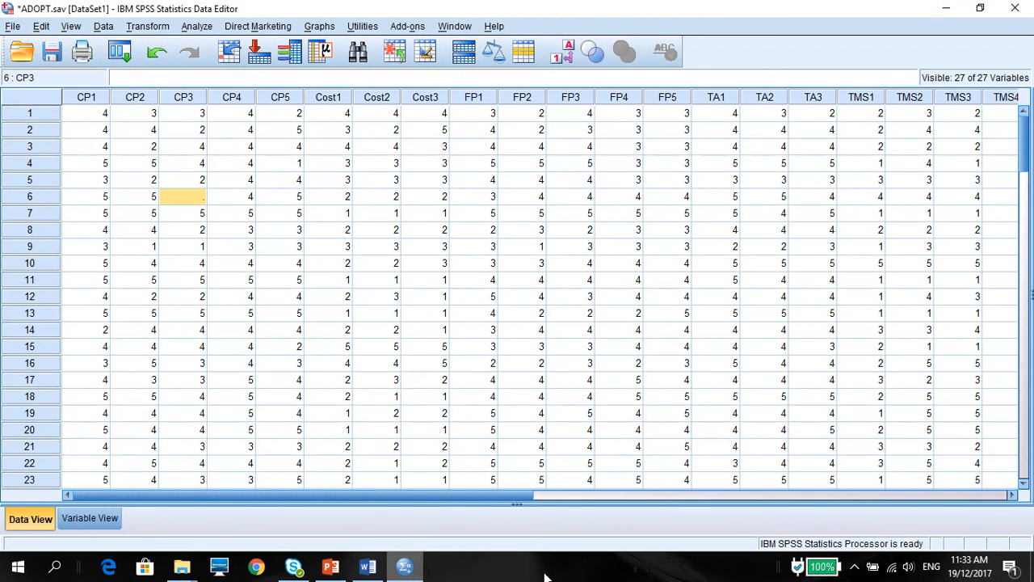
{"action": "mouse_move", "coordinate": [530, 512]}
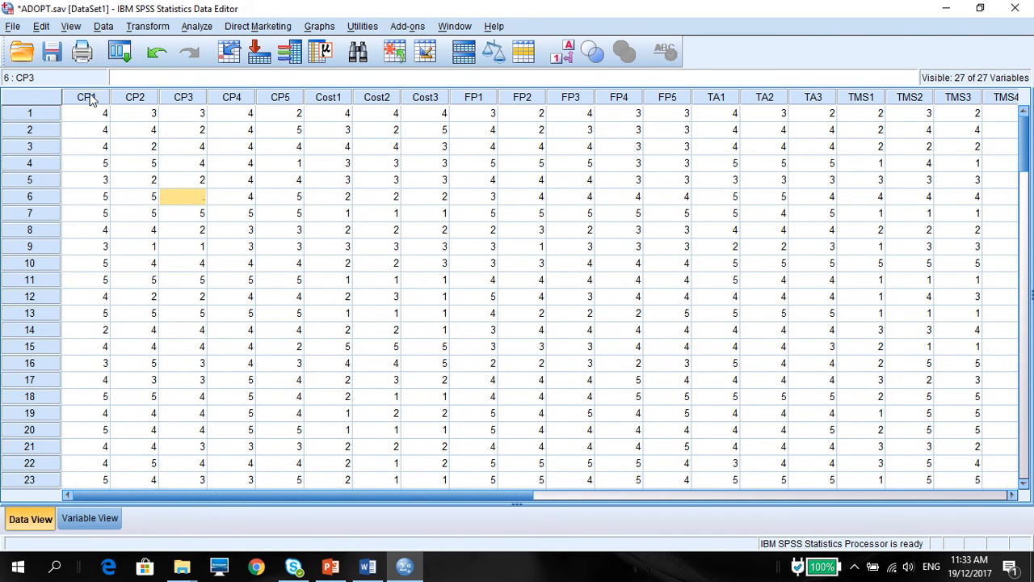
{"action": "left_click", "coordinate": [182, 97]}
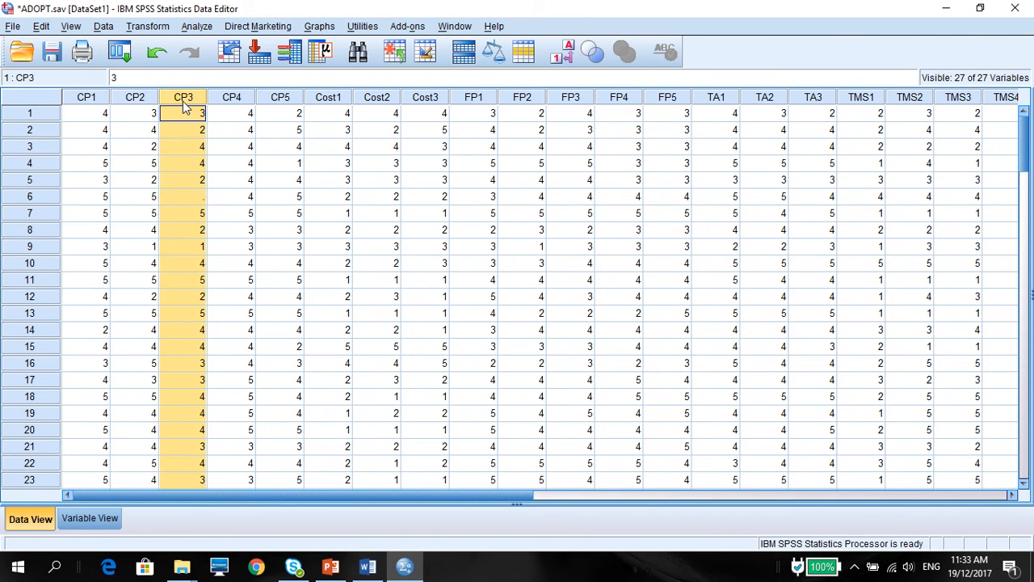
{"action": "left_click", "coordinate": [232, 113]}
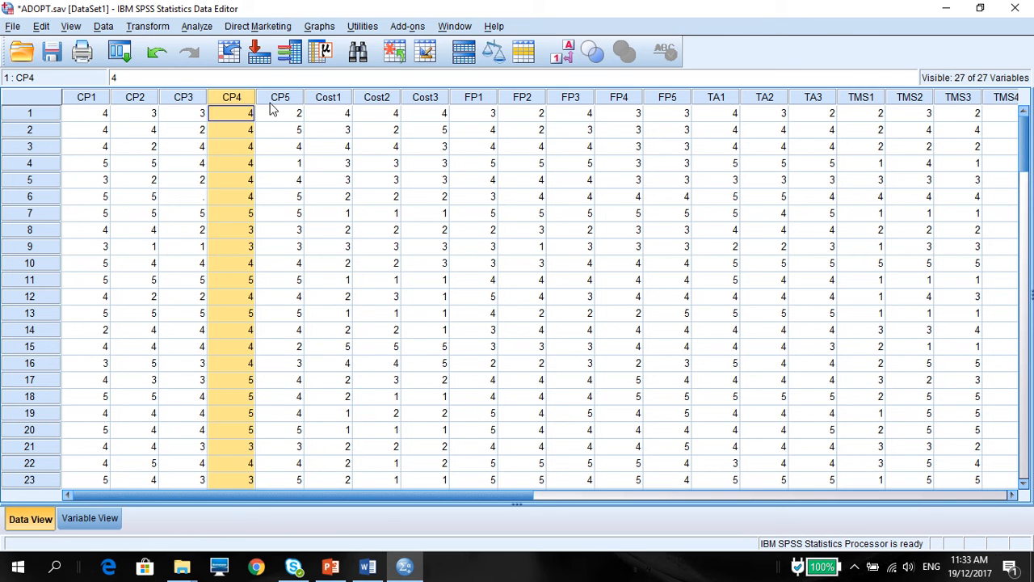
{"action": "left_click", "coordinate": [279, 113]}
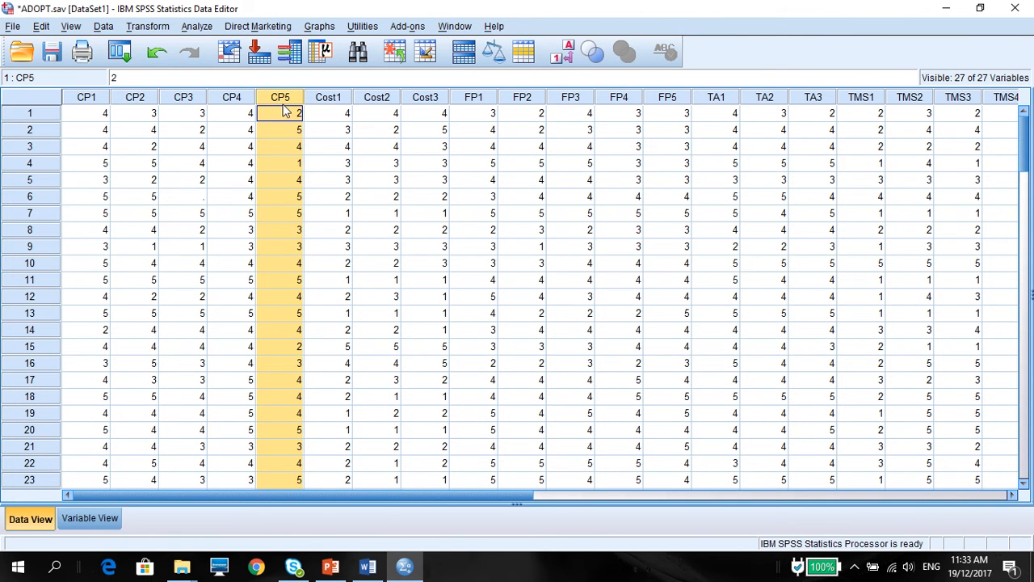
{"action": "mouse_move", "coordinate": [323, 107]}
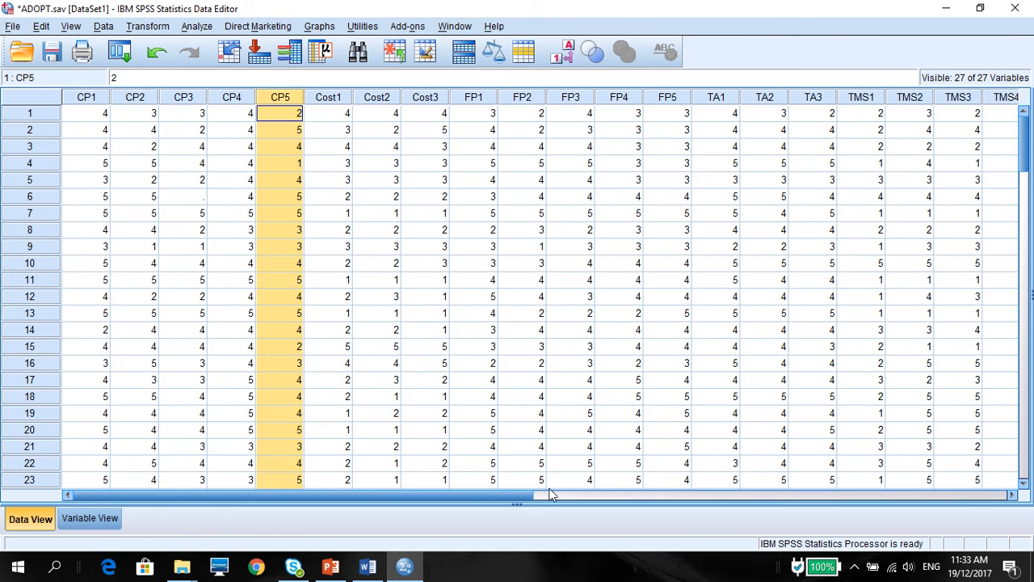
{"action": "scroll", "scroll_direction": "right", "scroll_amount": 3}
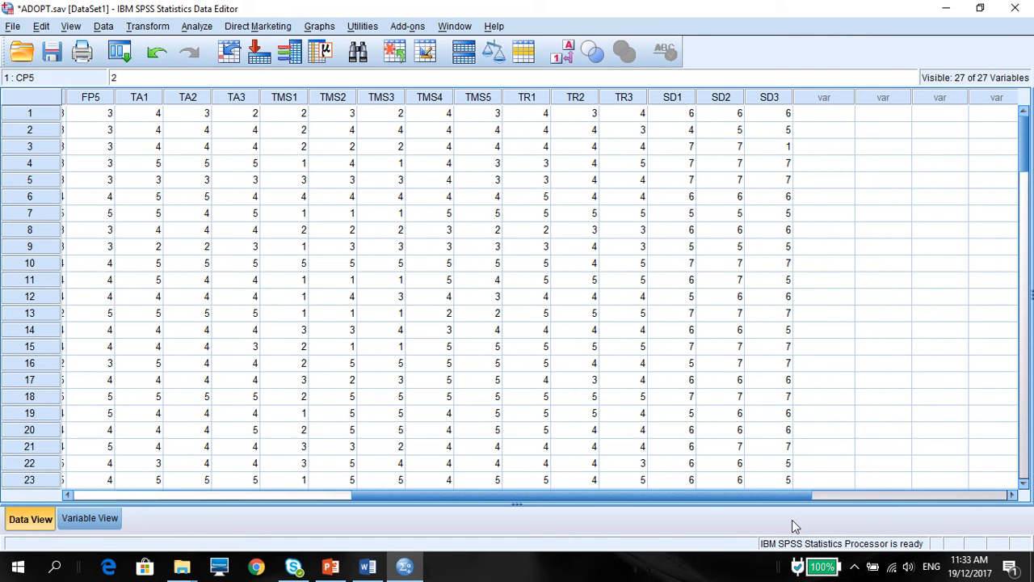
{"action": "left_click", "coordinate": [672, 113]}
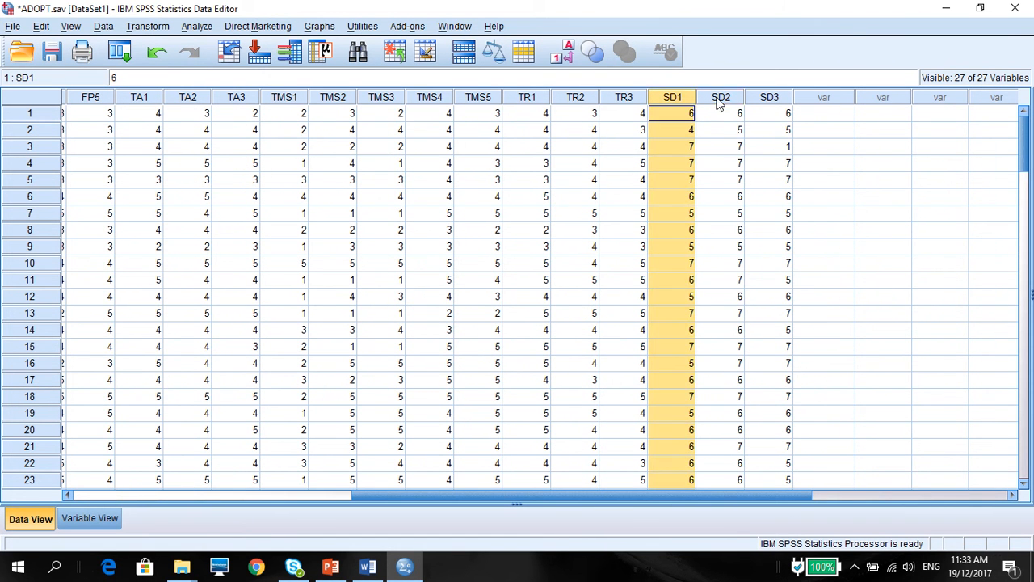
{"action": "left_click", "coordinate": [769, 97]}
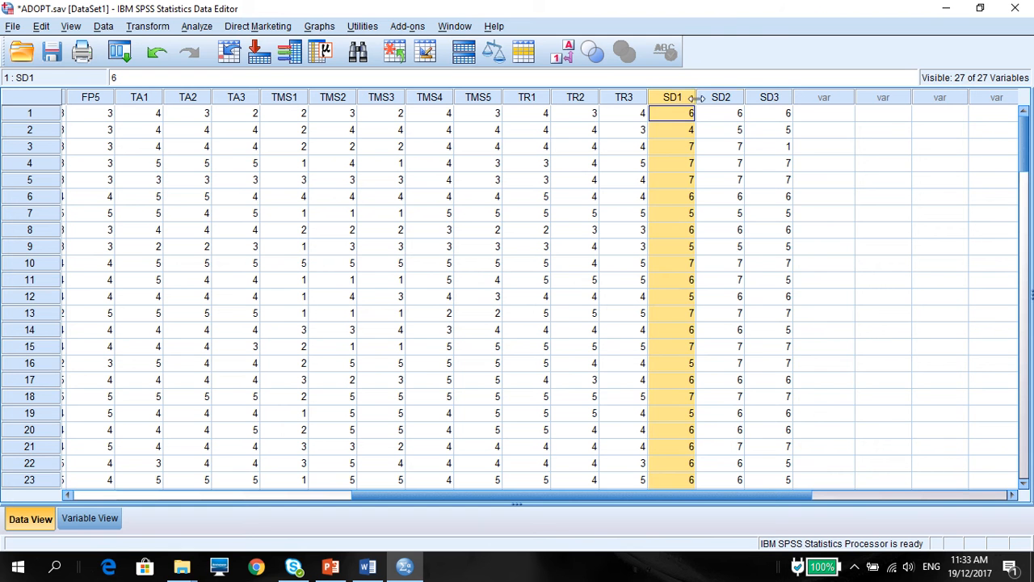
{"action": "left_click", "coordinate": [770, 113]}
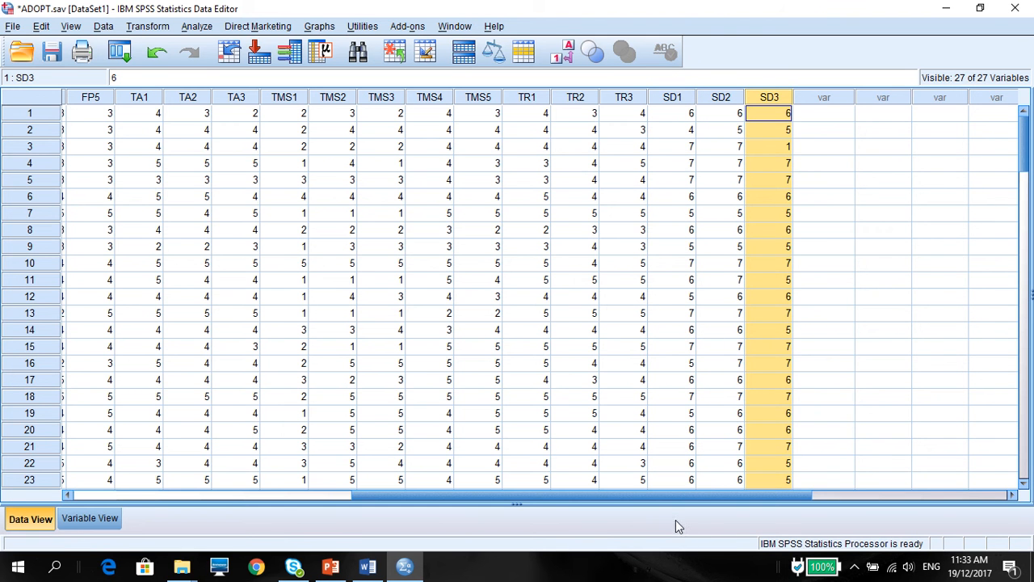
{"action": "scroll", "scroll_direction": "left", "scroll_amount": 3}
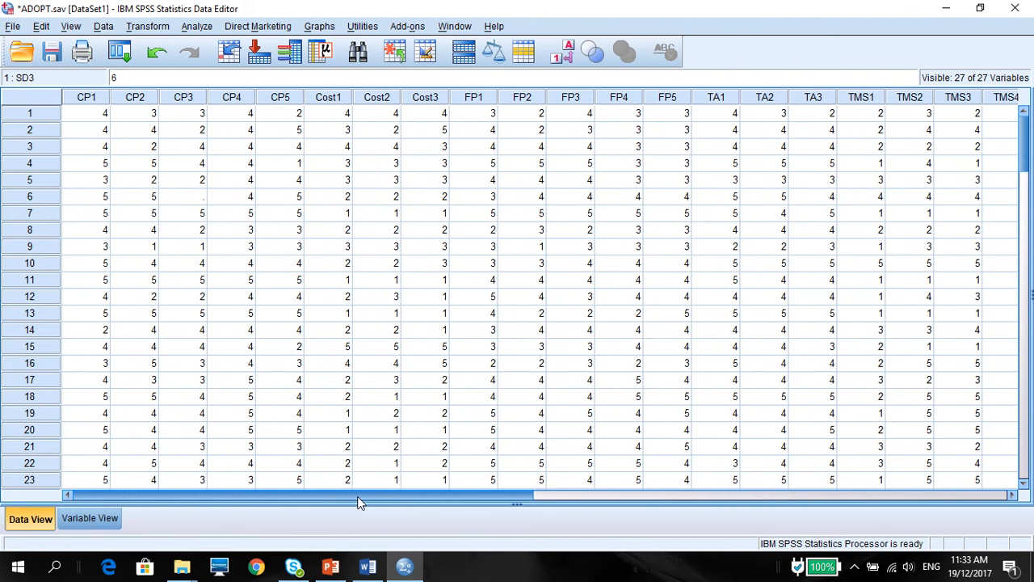
{"action": "left_click", "coordinate": [183, 197]}
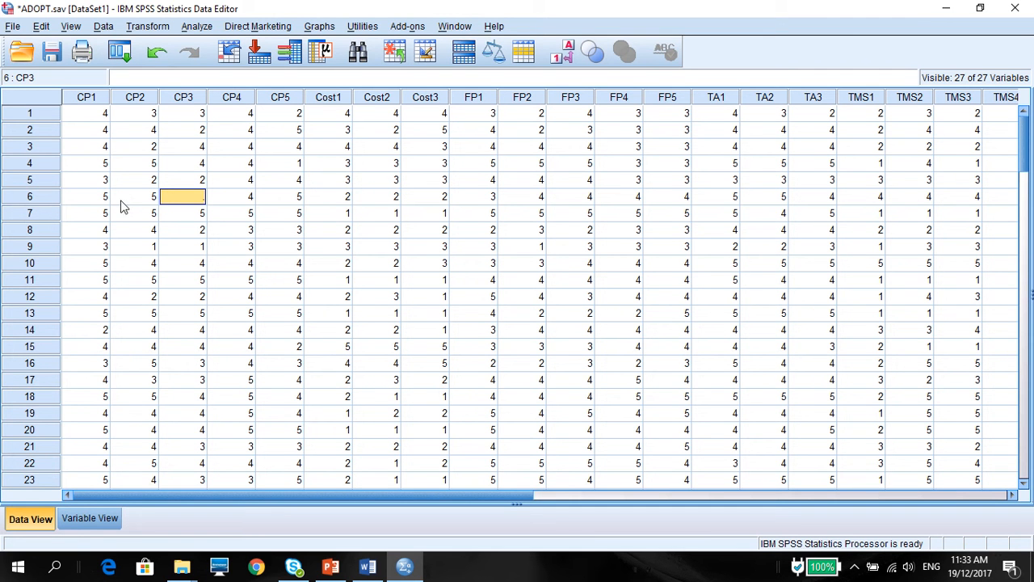
{"action": "mouse_move", "coordinate": [220, 6]}
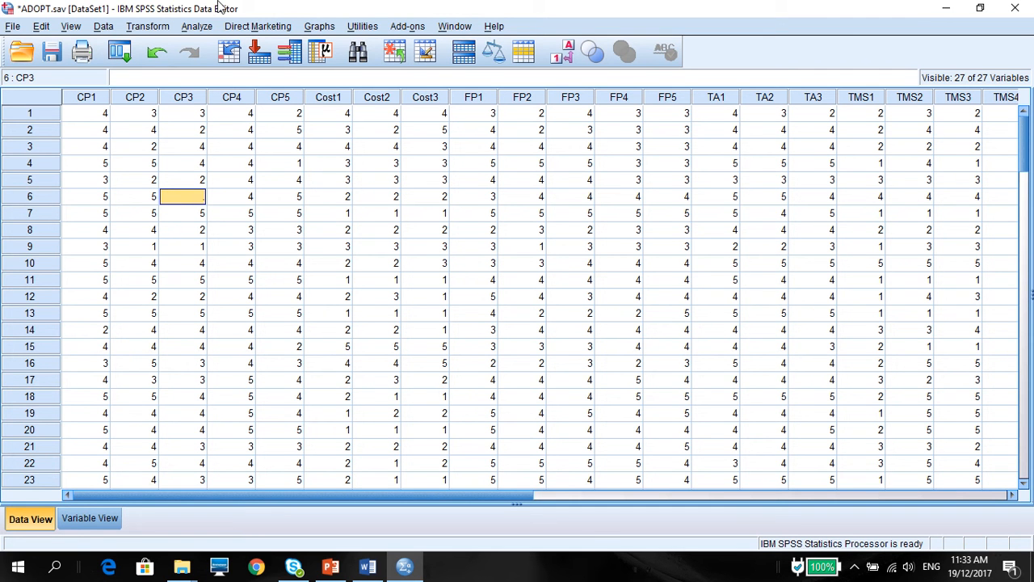
{"action": "mouse_move", "coordinate": [184, 202]}
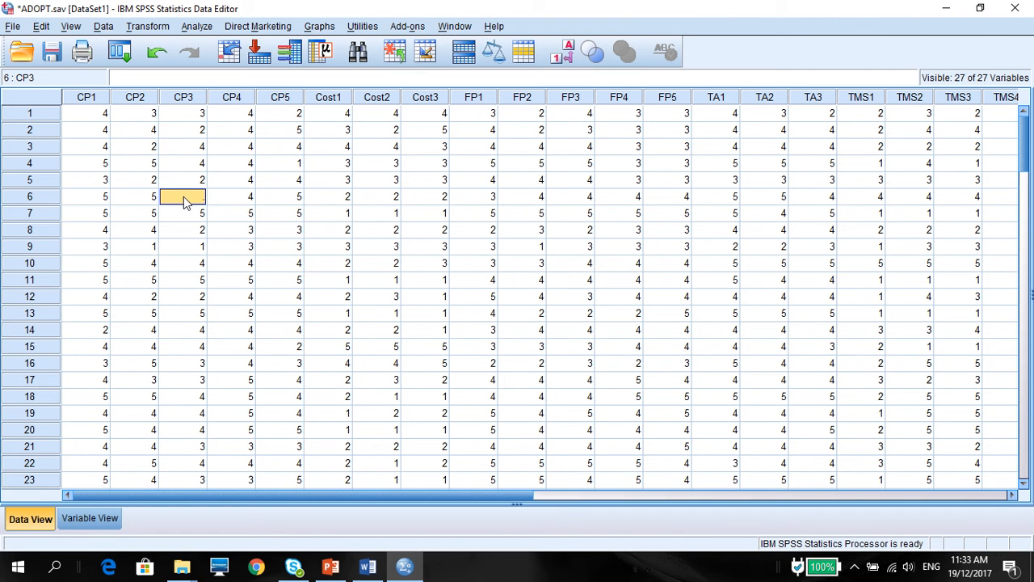
{"action": "left_click", "coordinate": [197, 25]}
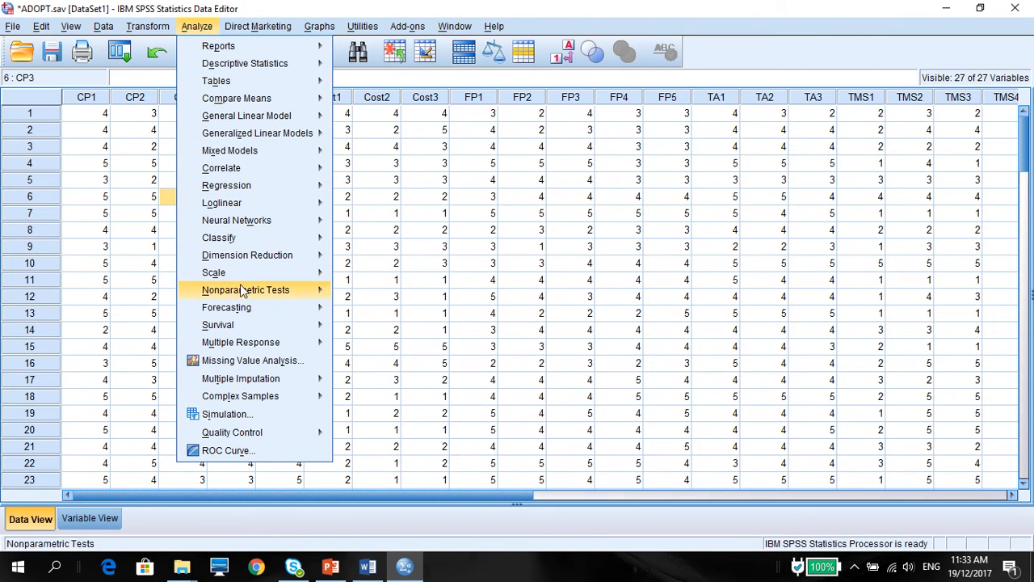
{"action": "mouse_move", "coordinate": [252, 359]}
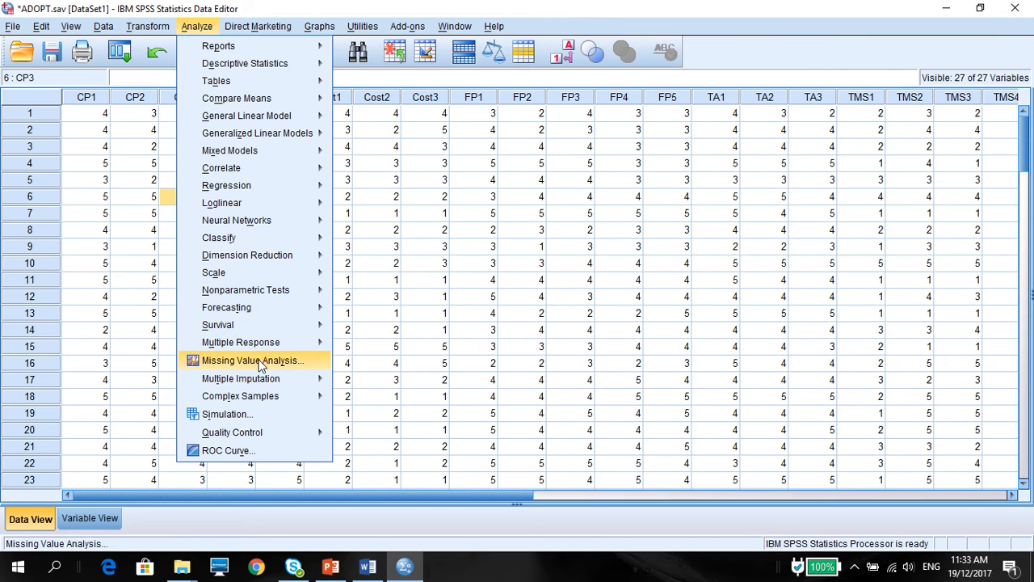
Step: Start a Missing Value Analysis with the CP items from CP1 onward as quantitative variables
{"action": "left_click", "coordinate": [252, 359]}
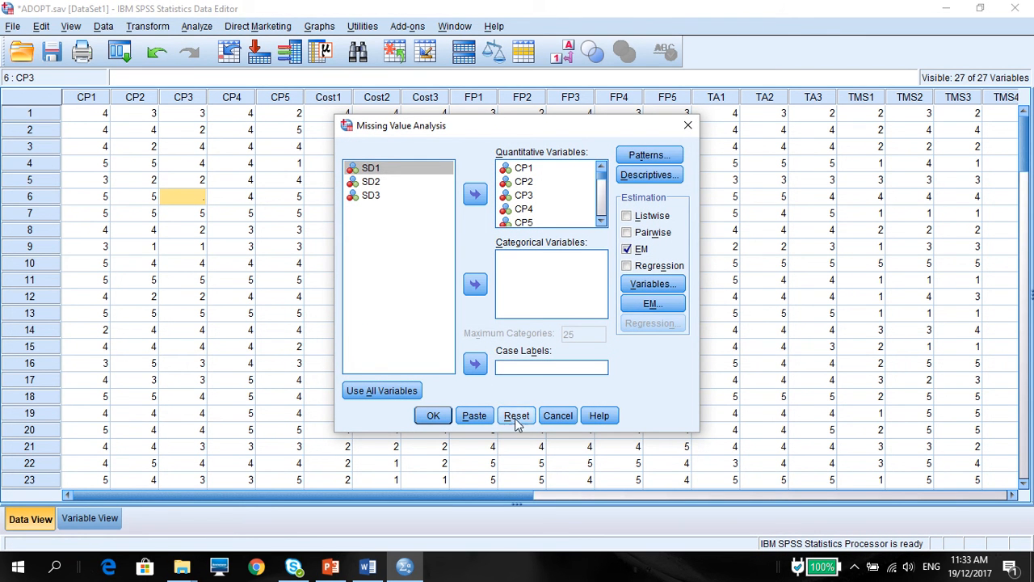
{"action": "left_click", "coordinate": [517, 414]}
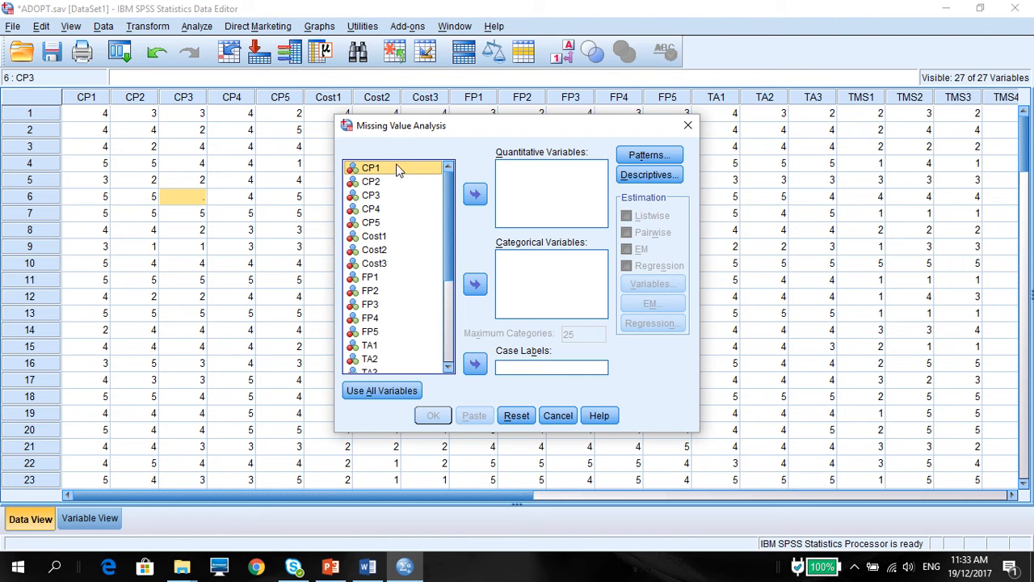
{"action": "mouse_move", "coordinate": [407, 176]}
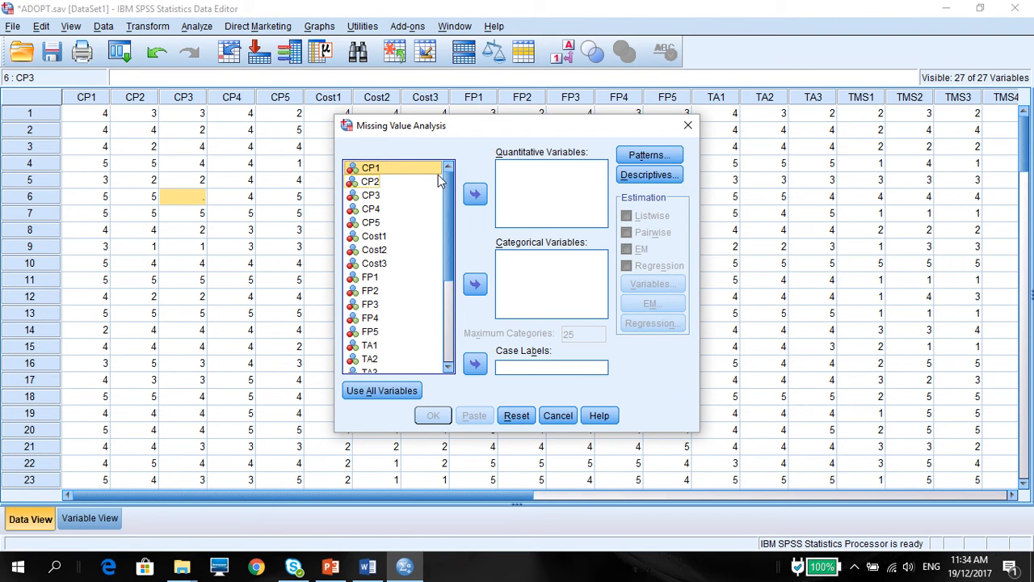
{"action": "scroll", "scroll_direction": "down", "scroll_amount": 3}
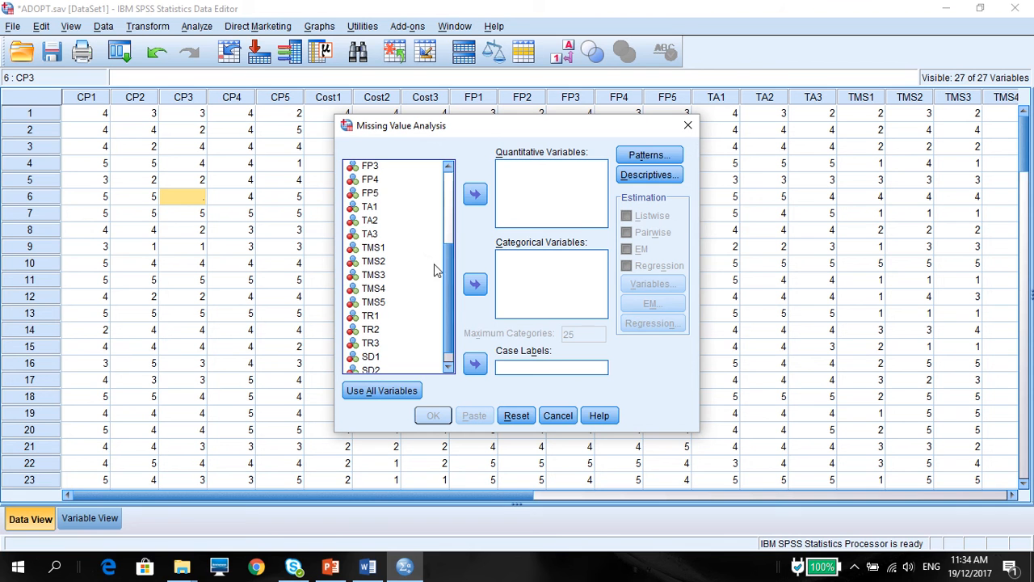
{"action": "left_click", "coordinate": [370, 342]}
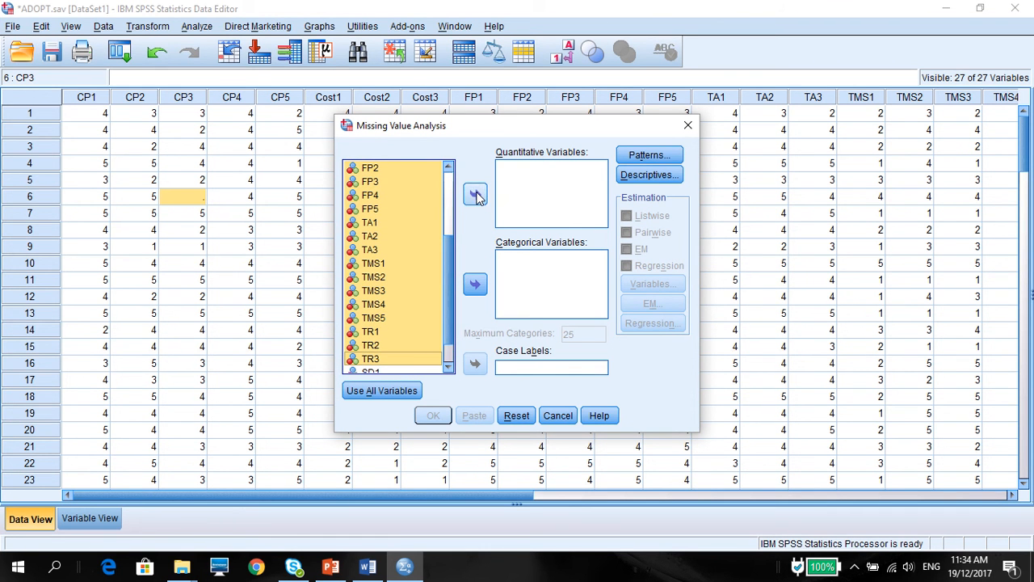
{"action": "left_click", "coordinate": [475, 195]}
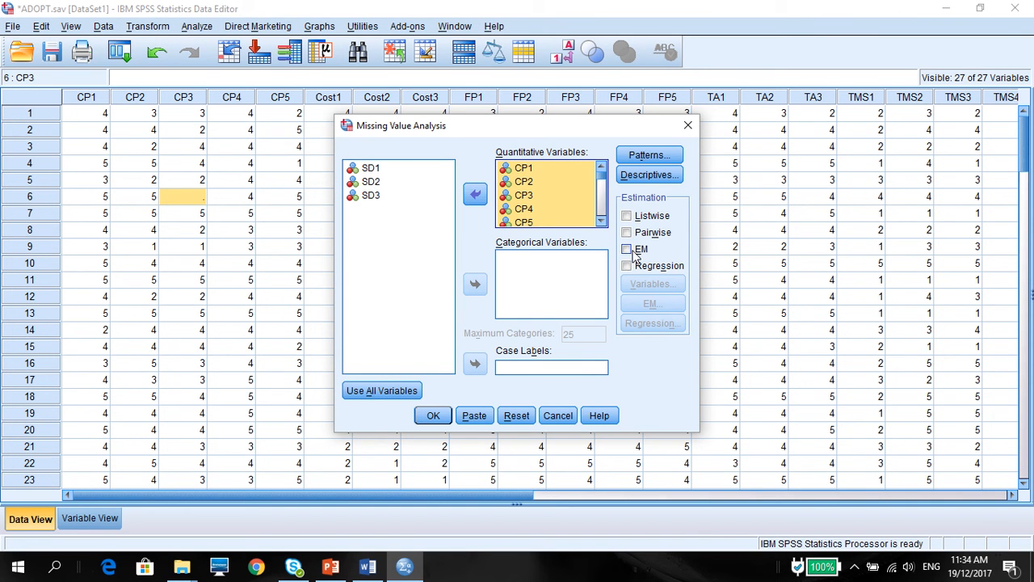
Step: Choose EM estimation for the missing values
{"action": "left_click", "coordinate": [627, 249]}
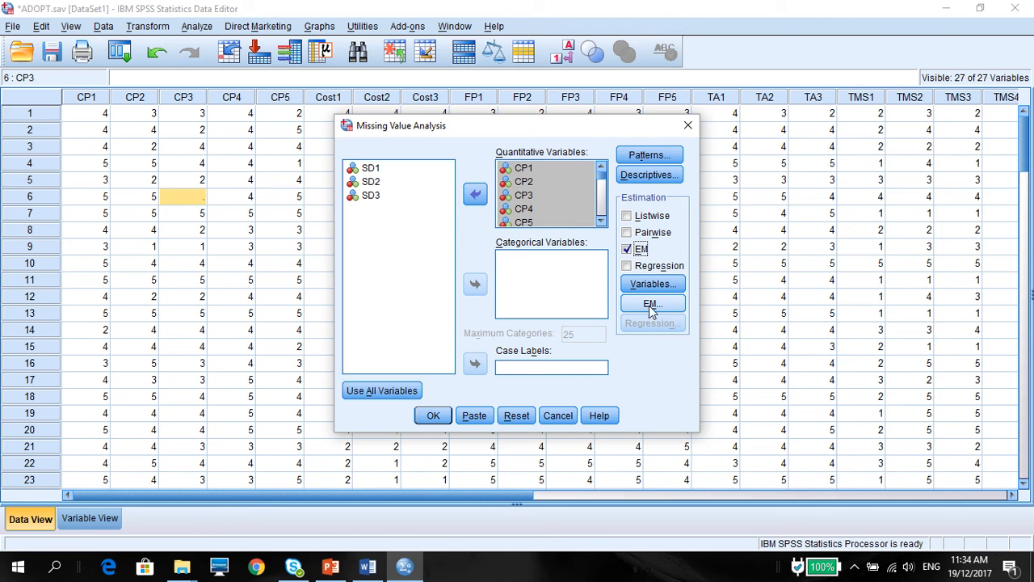
{"action": "left_click", "coordinate": [652, 304]}
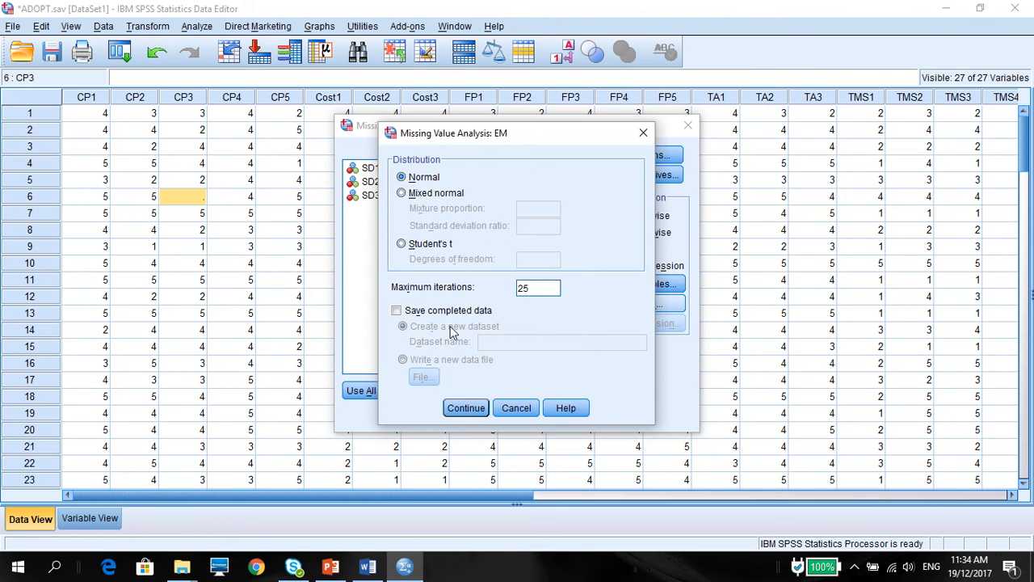
Step: Have EM save completed data to a new file based on the existing ADOPT file name
{"action": "left_click", "coordinate": [397, 311]}
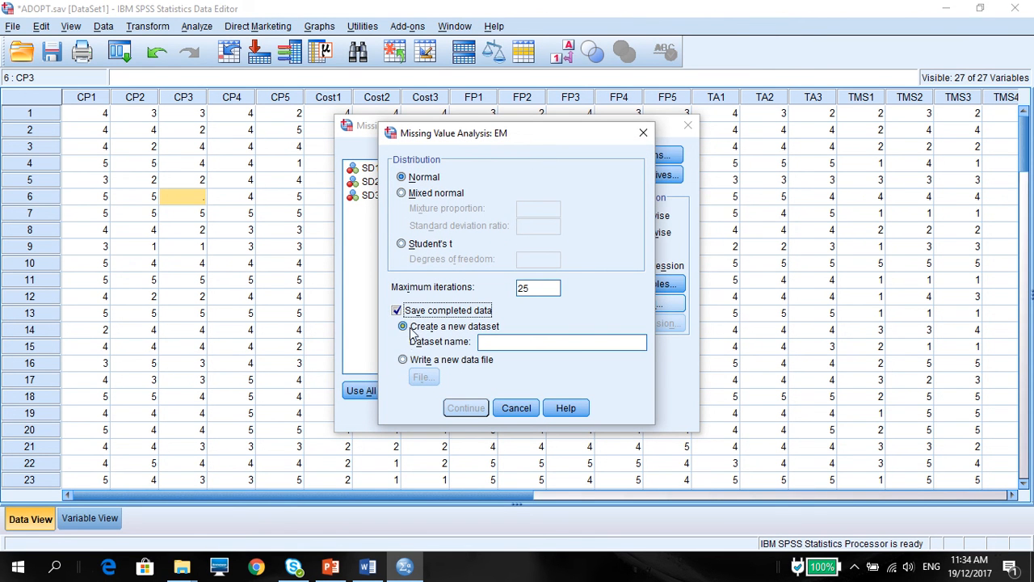
{"action": "left_click", "coordinate": [401, 359]}
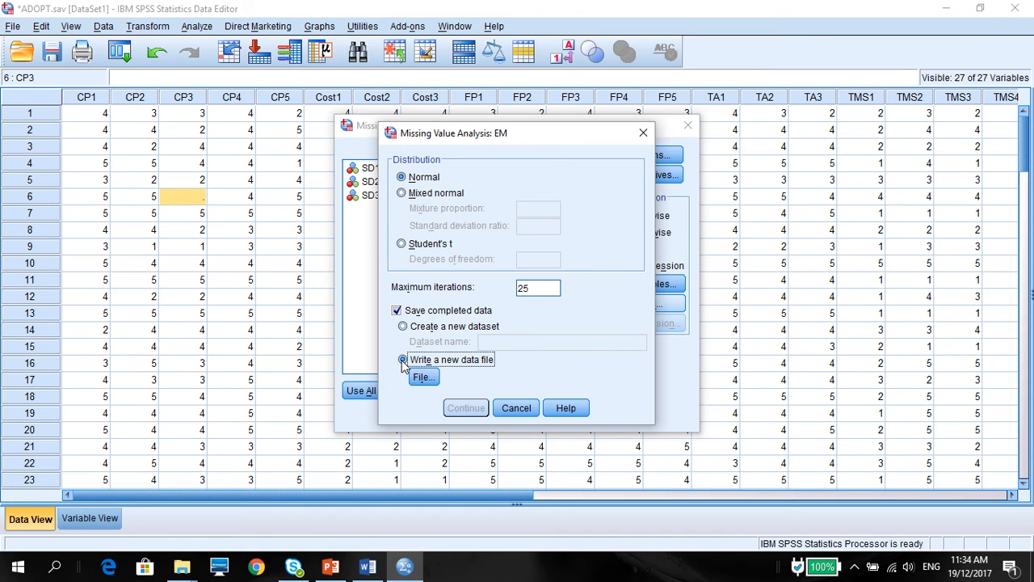
{"action": "left_click", "coordinate": [423, 376]}
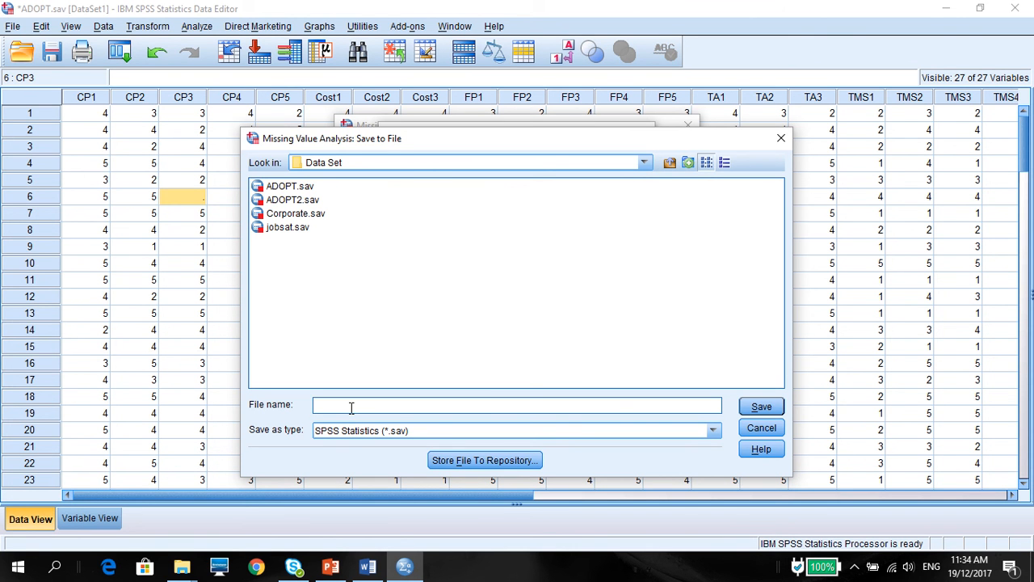
{"action": "left_click", "coordinate": [289, 186]}
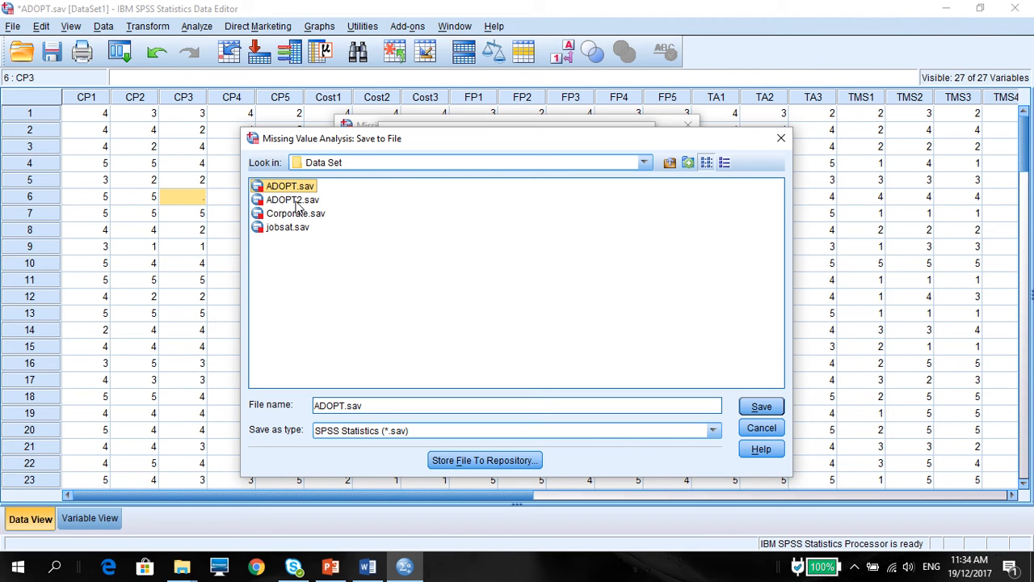
{"action": "mouse_move", "coordinate": [314, 282]}
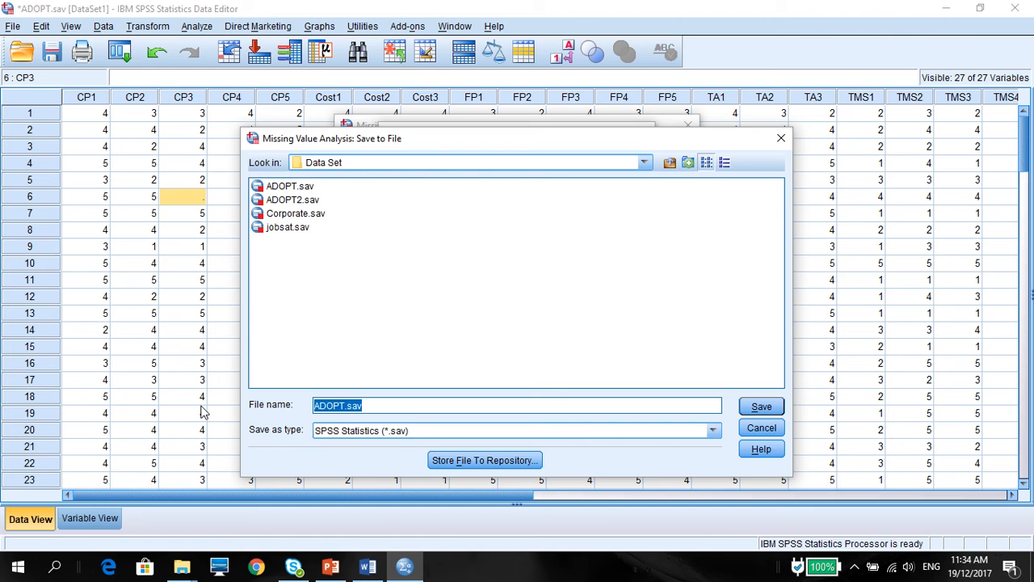
Step: Name the new data file ADOPTMissing.sav and confirm the EM settings
{"action": "type", "text": "AD"}
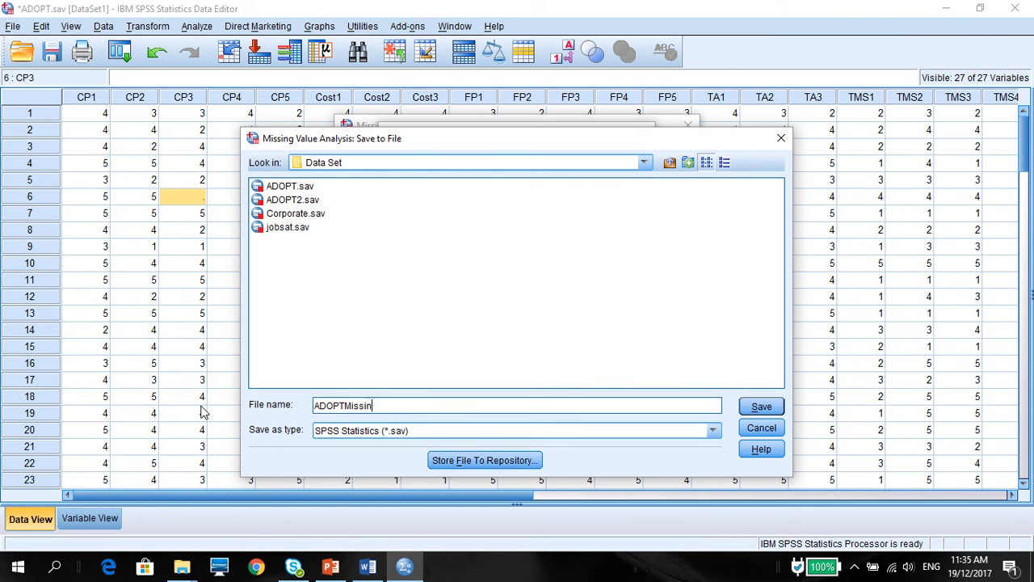
{"action": "type", "text": "g"}
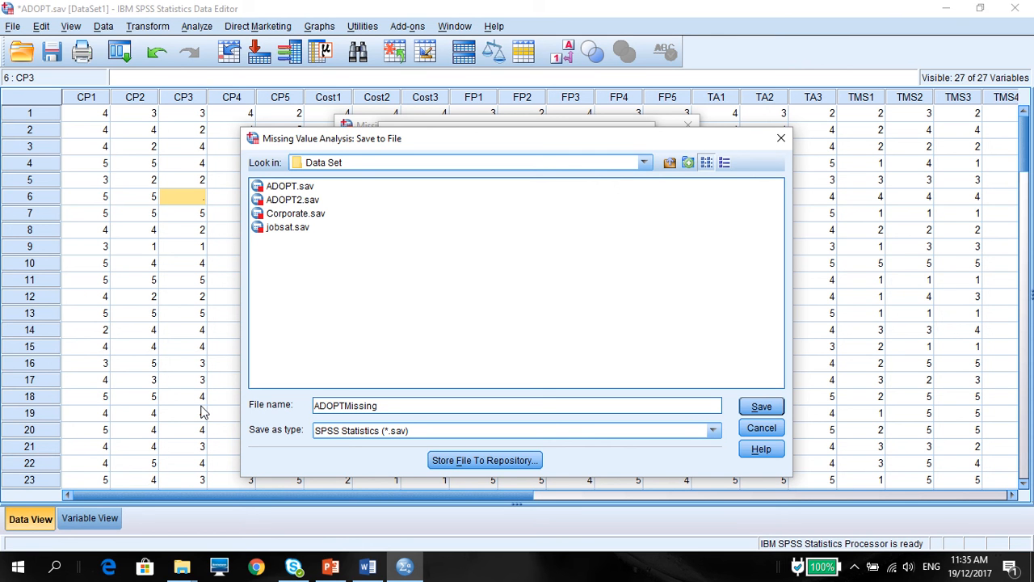
{"action": "mouse_move", "coordinate": [269, 284]}
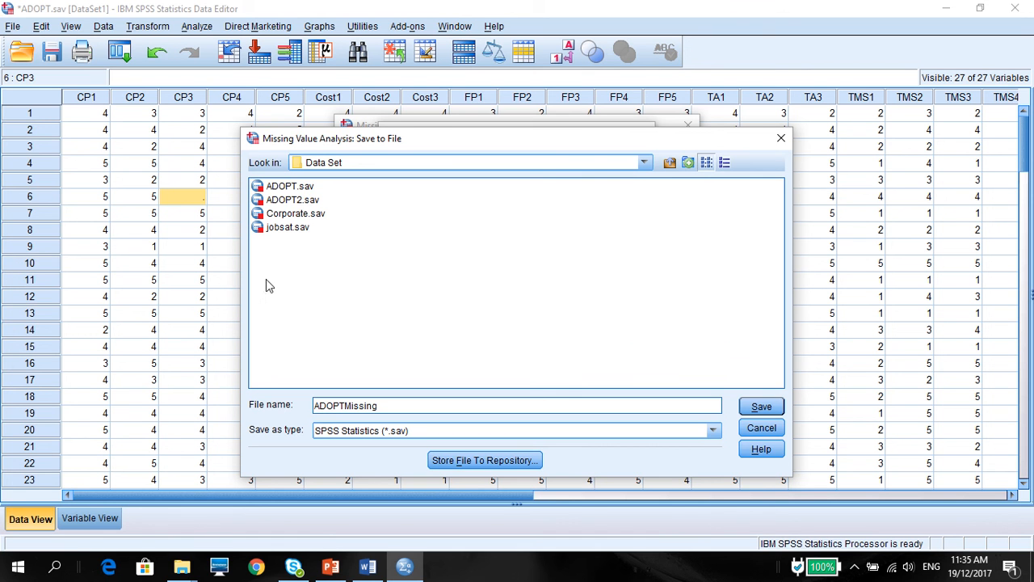
{"action": "mouse_move", "coordinate": [300, 197]}
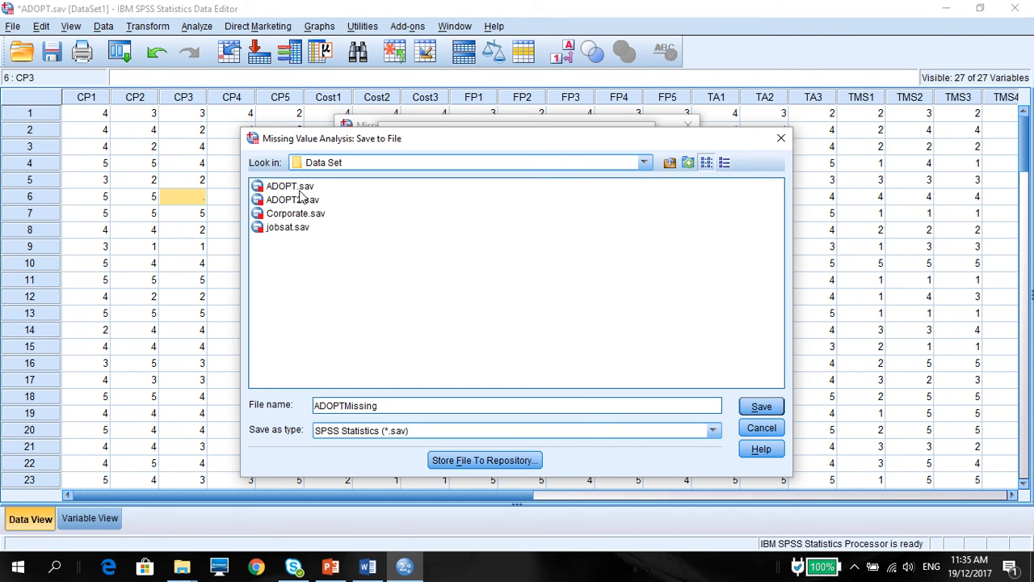
{"action": "mouse_move", "coordinate": [565, 471]}
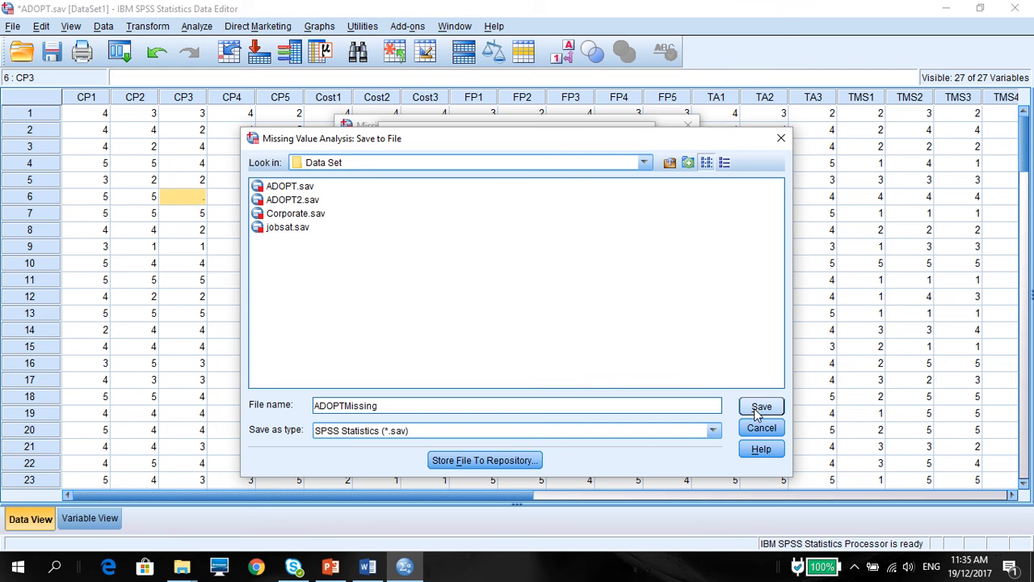
{"action": "left_click", "coordinate": [759, 408]}
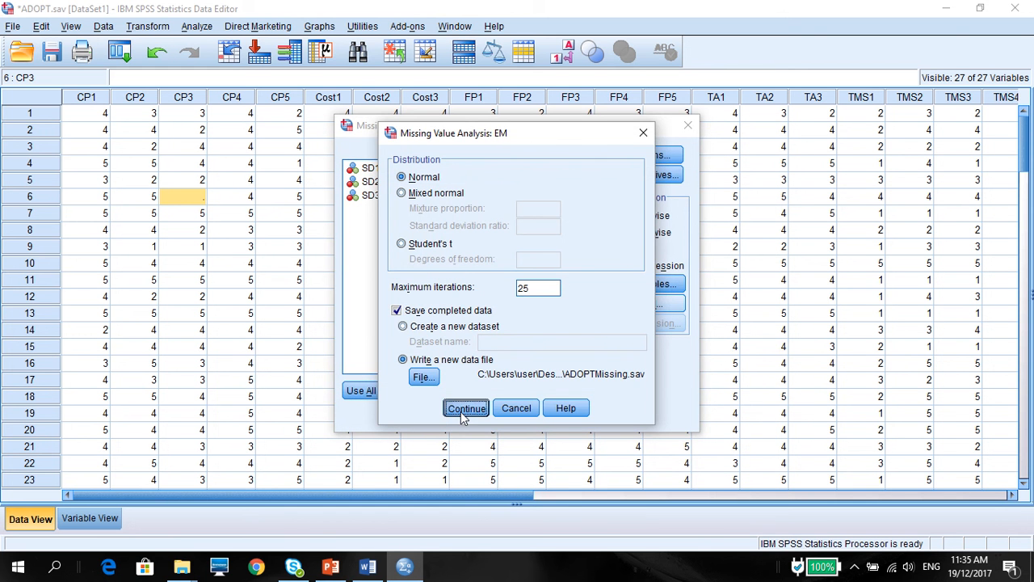
{"action": "left_click", "coordinate": [466, 408]}
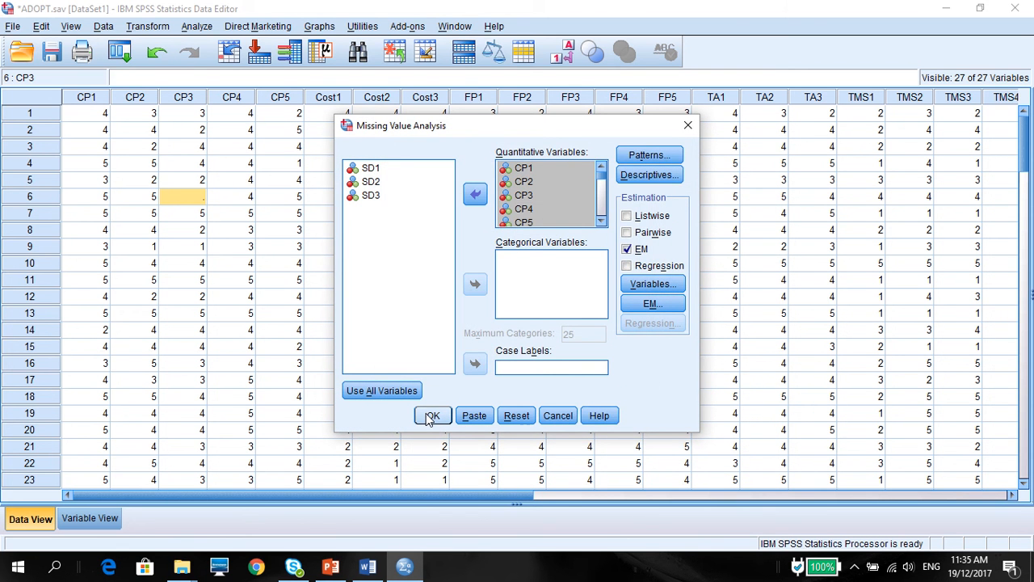
Step: Run the missing value analysis and review the EM output
{"action": "left_click", "coordinate": [433, 413]}
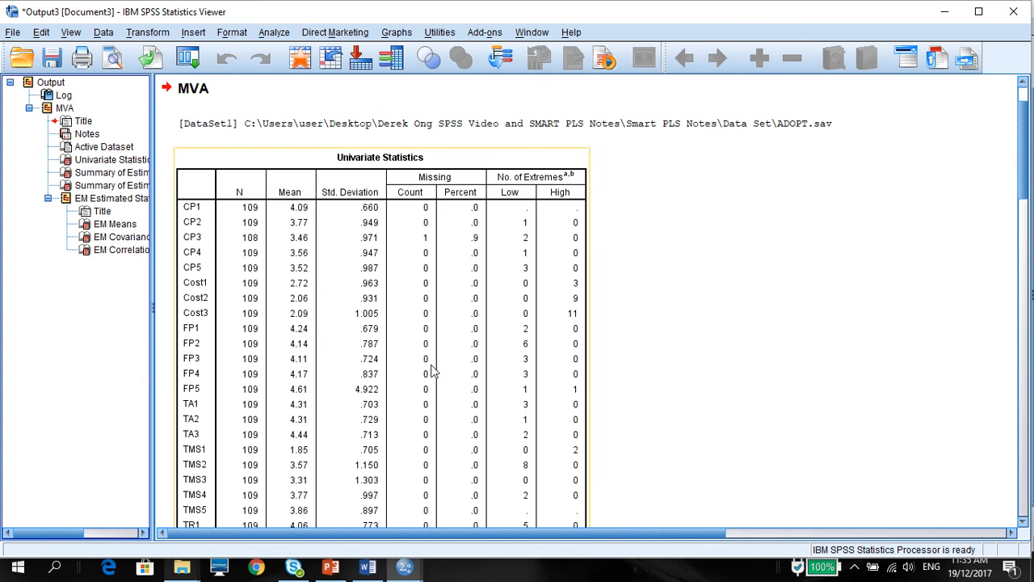
{"action": "scroll", "scroll_direction": "down", "scroll_amount": 3}
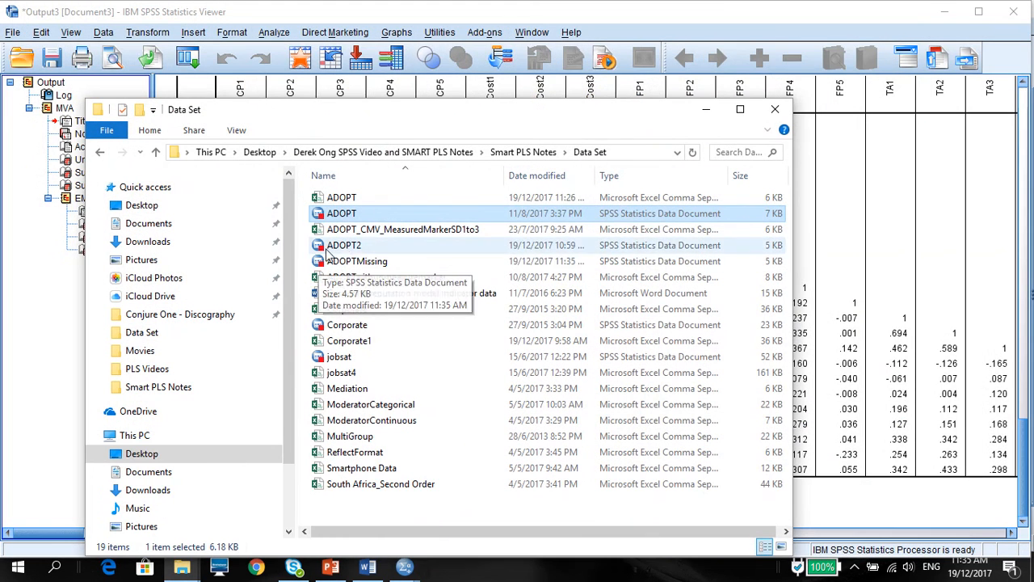
Step: Open the new ADOPTMissing.sav dataset from the Data Set folder
{"action": "left_click", "coordinate": [357, 260]}
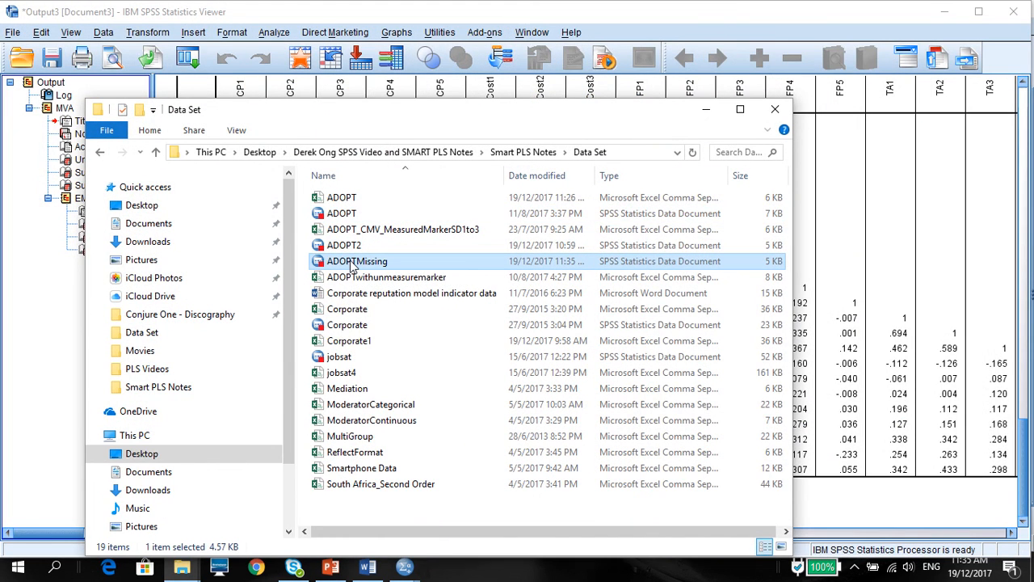
{"action": "double_click", "coordinate": [358, 260]}
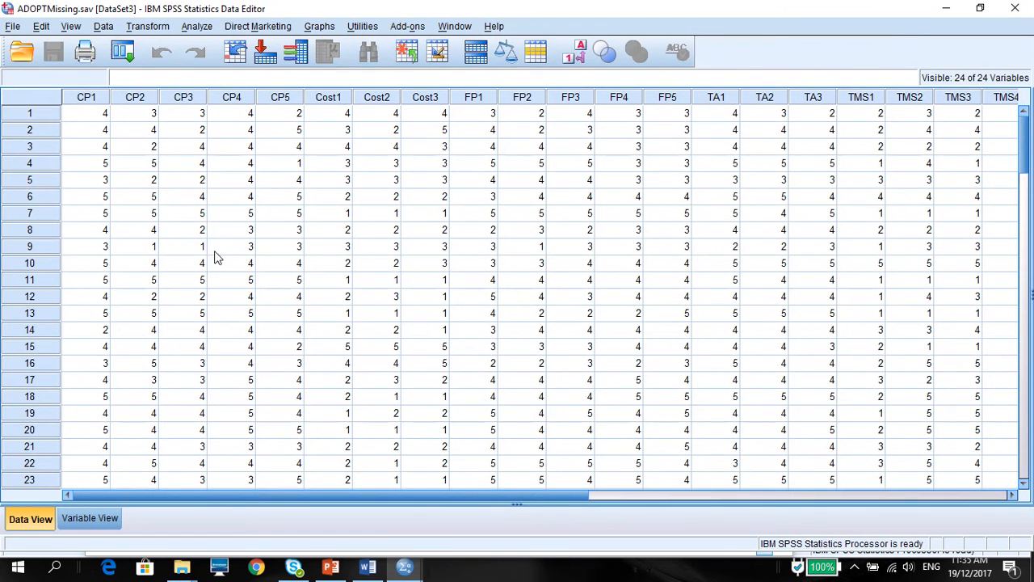
{"action": "left_click", "coordinate": [183, 198]}
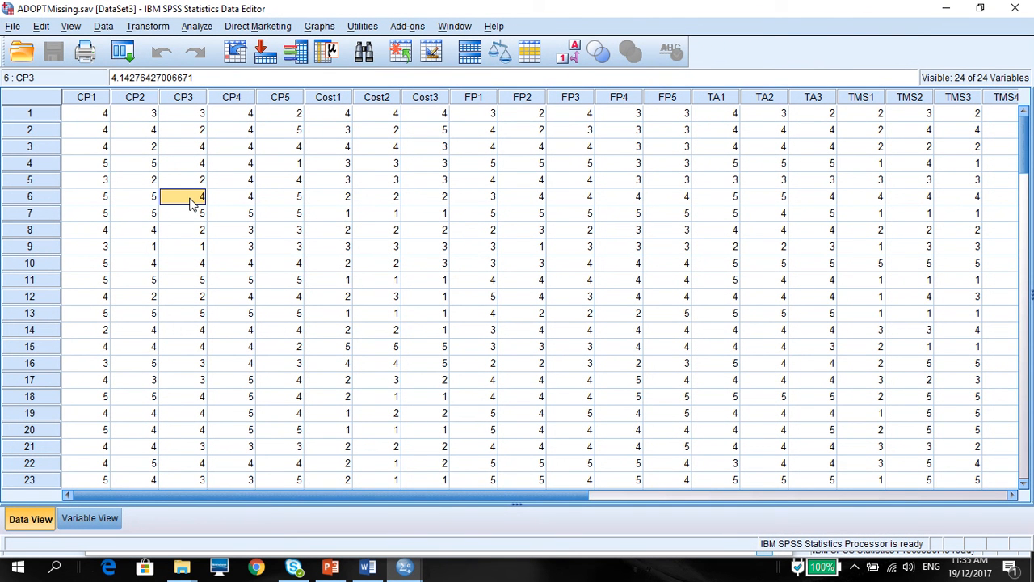
{"action": "left_click", "coordinate": [30, 198]}
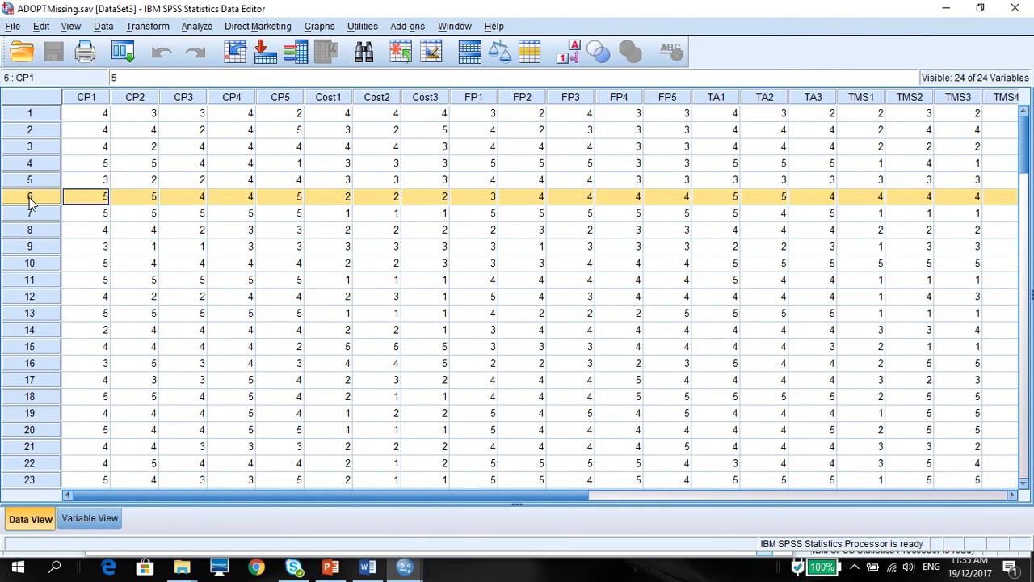
{"action": "left_click", "coordinate": [183, 197]}
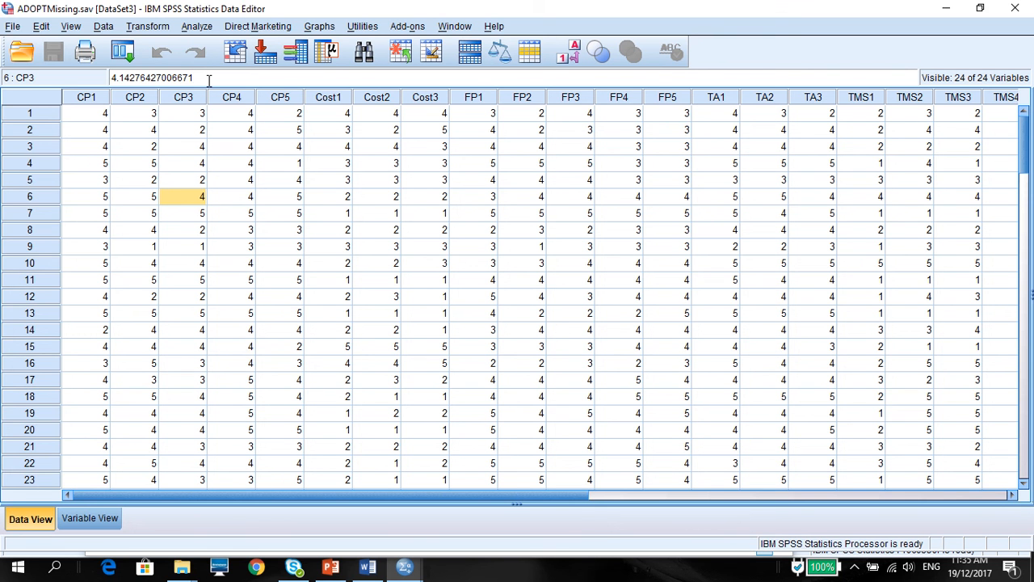
{"action": "mouse_move", "coordinate": [252, 78]}
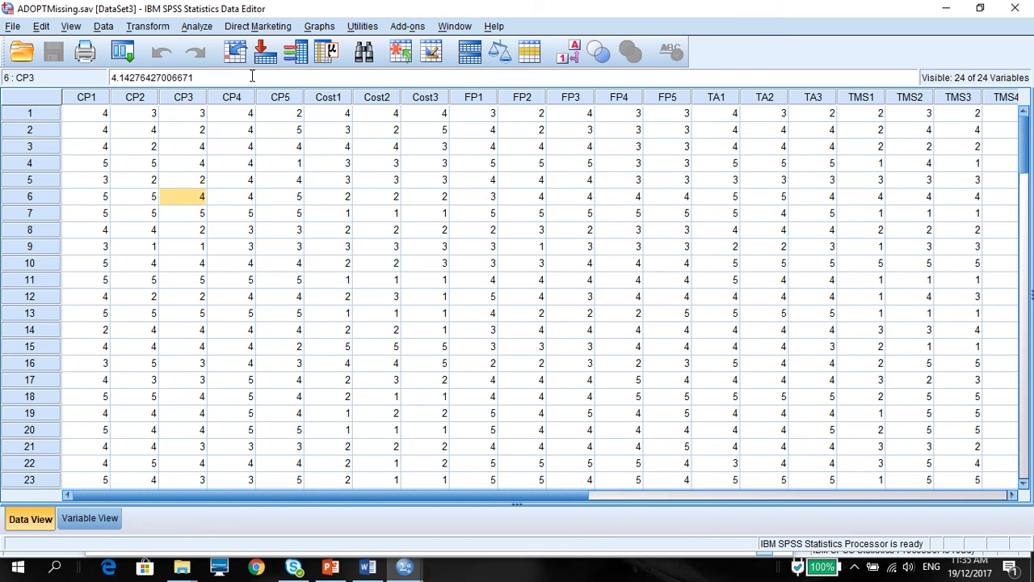